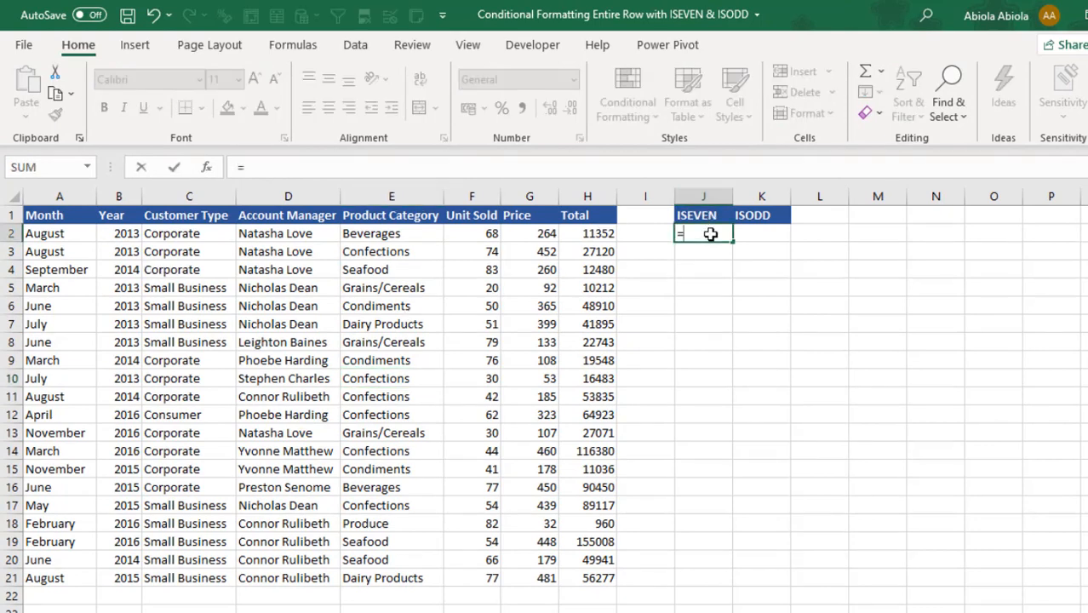
# Step: Enter =ISEVEN(F2) in J2 referencing the first Unit Sold value and commit it
pyautogui.write('=isev')
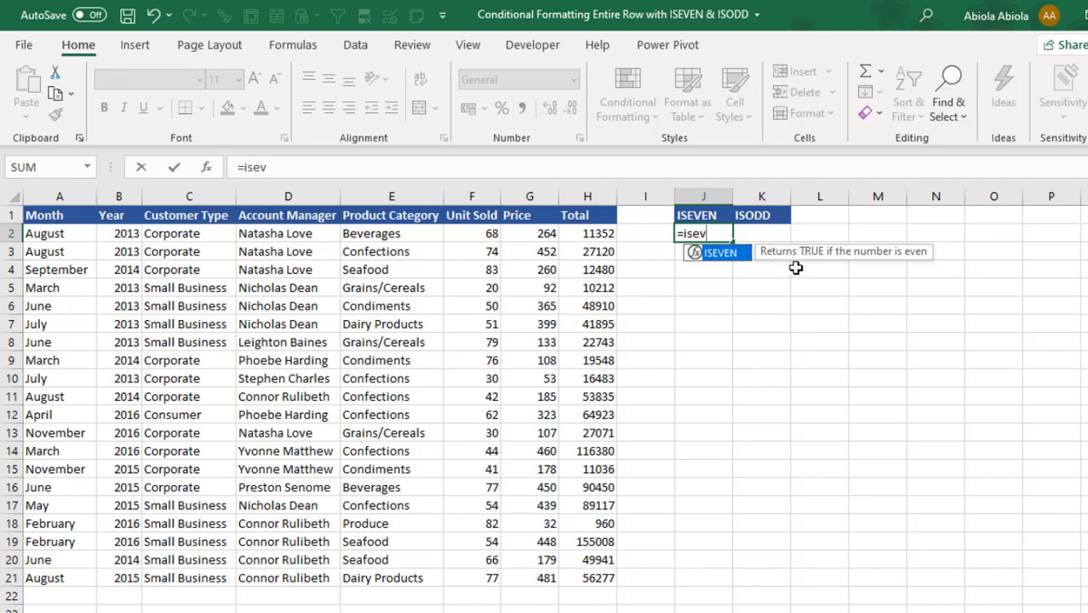
pyautogui.moveTo(811, 279)
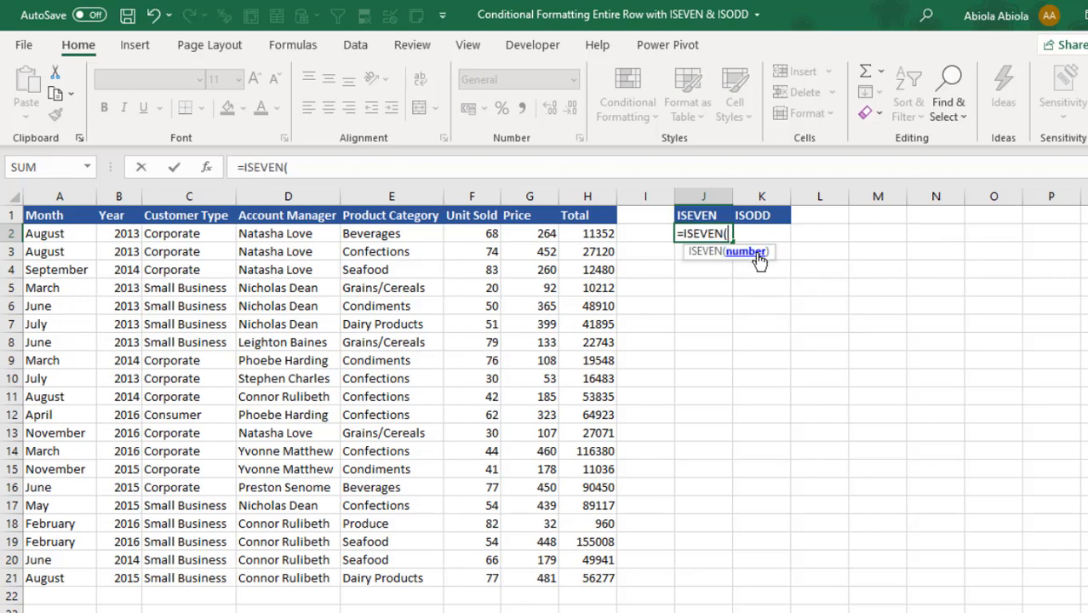
pyautogui.moveTo(484, 233)
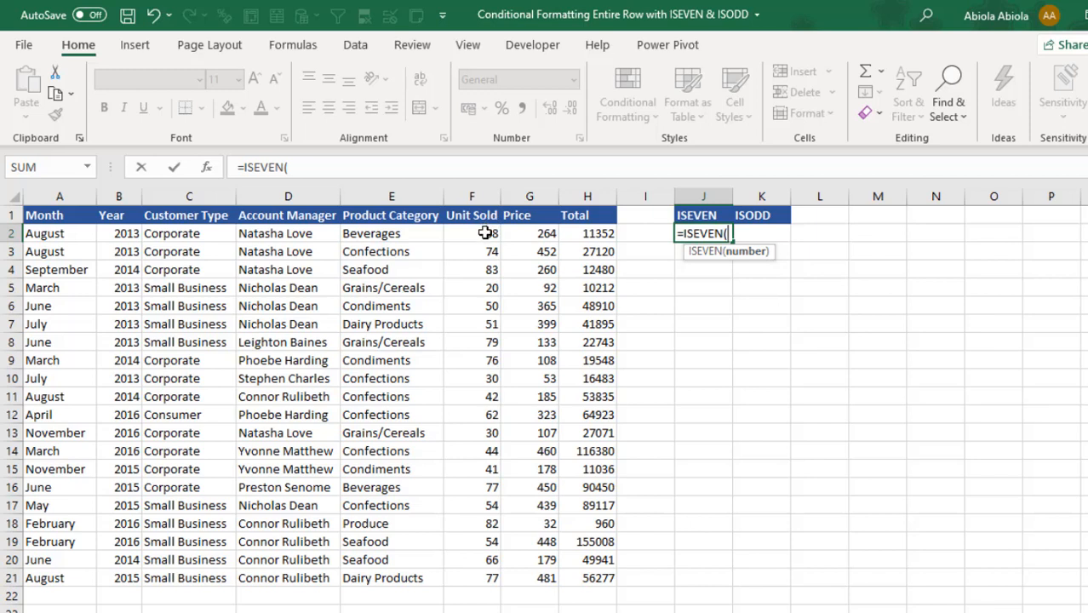
pyautogui.click(472, 233)
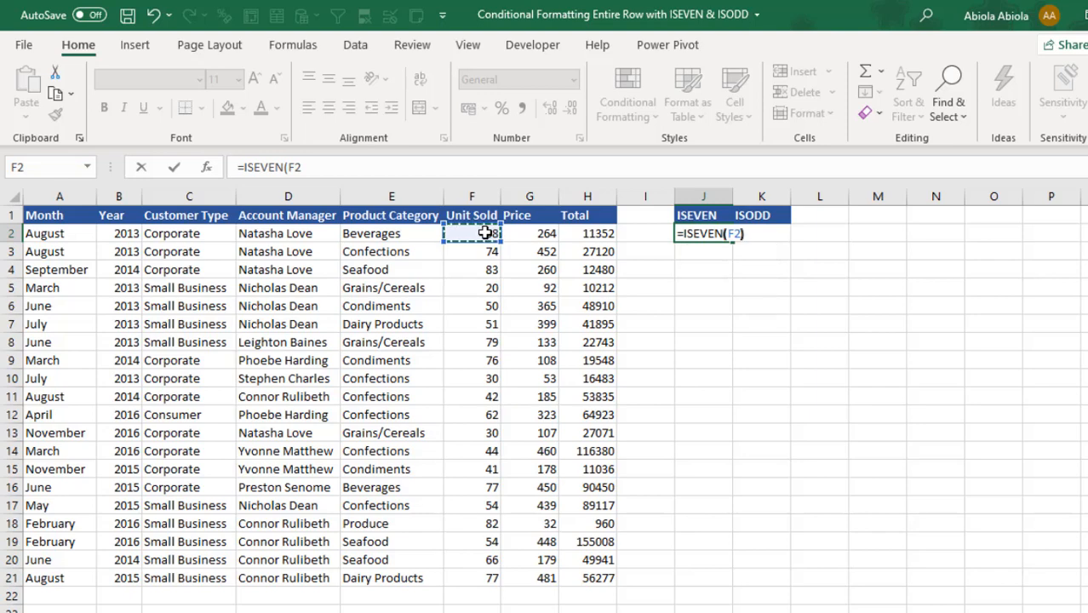
pyautogui.press('ctrl+Enter')
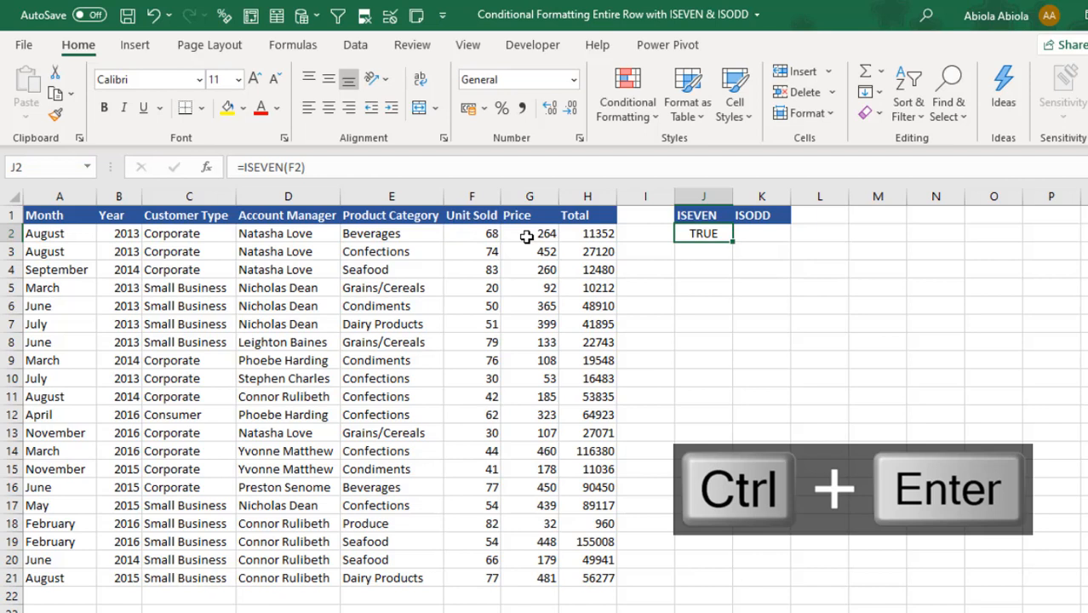
pyautogui.moveTo(730, 246)
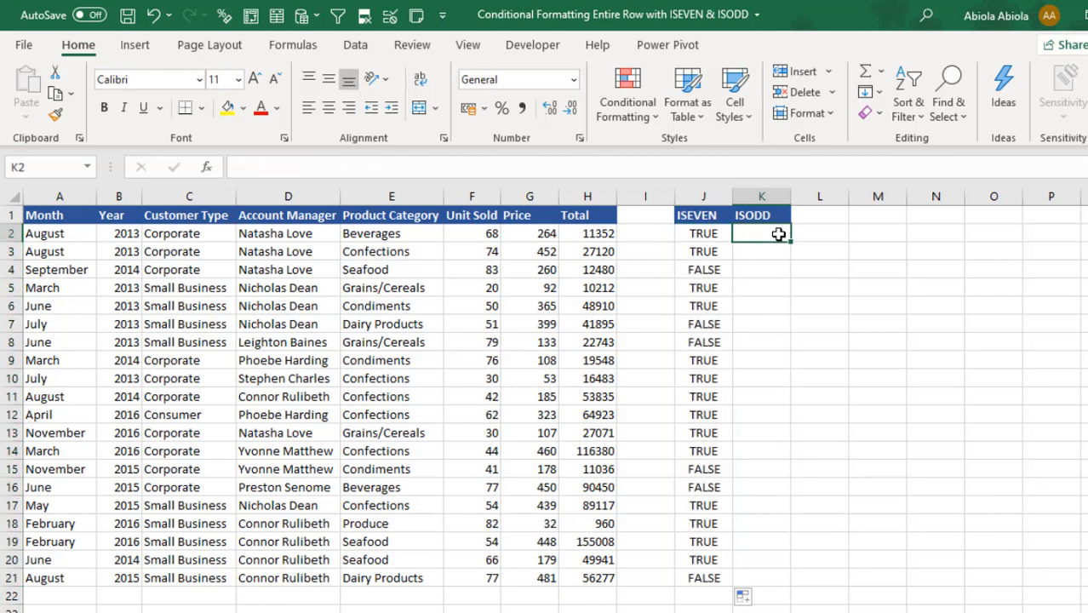
# Step: Enter =ISODD(F2) in K2 and commit it with Ctrl+Enter
pyautogui.write('=isod')
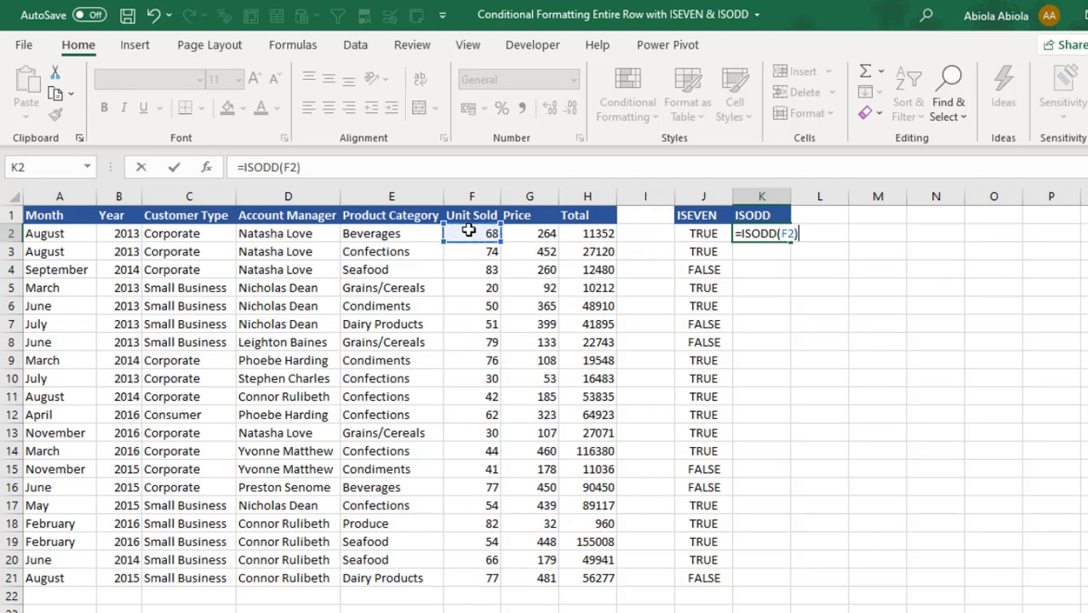
pyautogui.press('ctrl+enter')
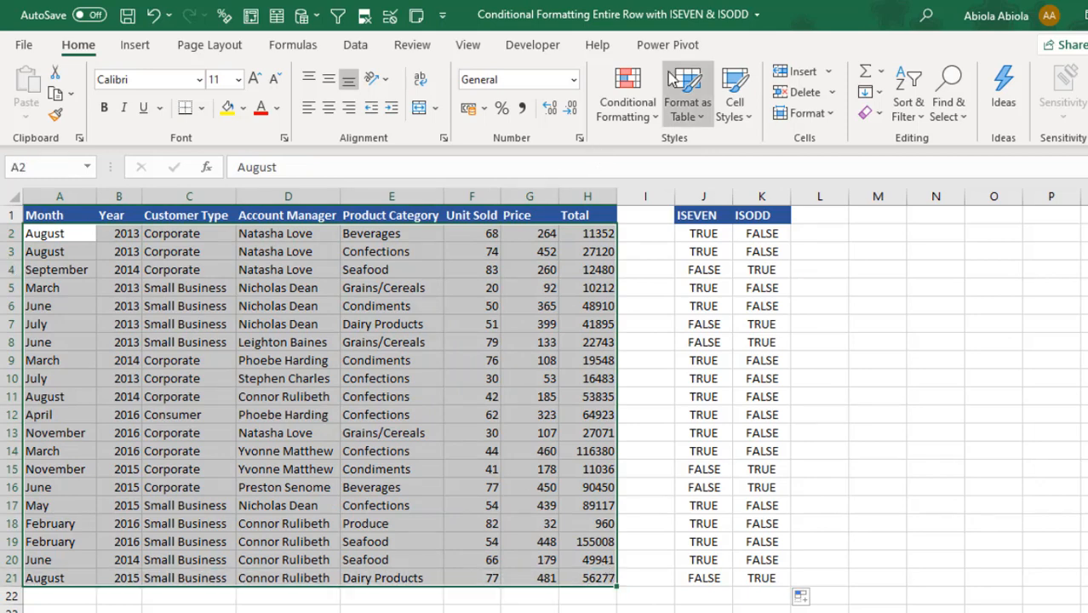
# Step: Create a formula-based conditional formatting rule with =ISEVEN($F2), column locked
pyautogui.click(627, 94)
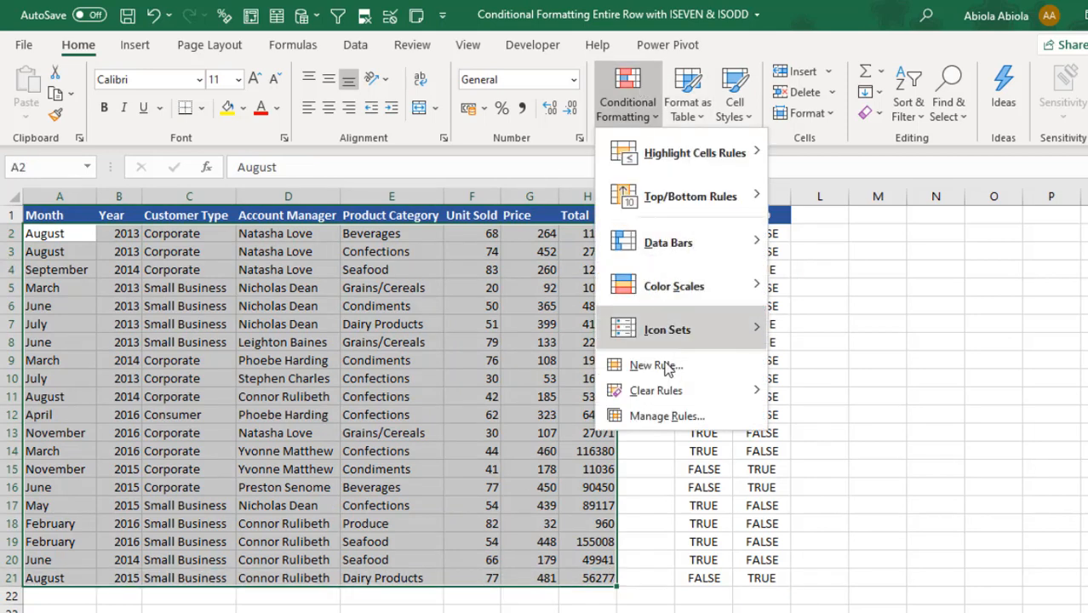
pyautogui.click(656, 364)
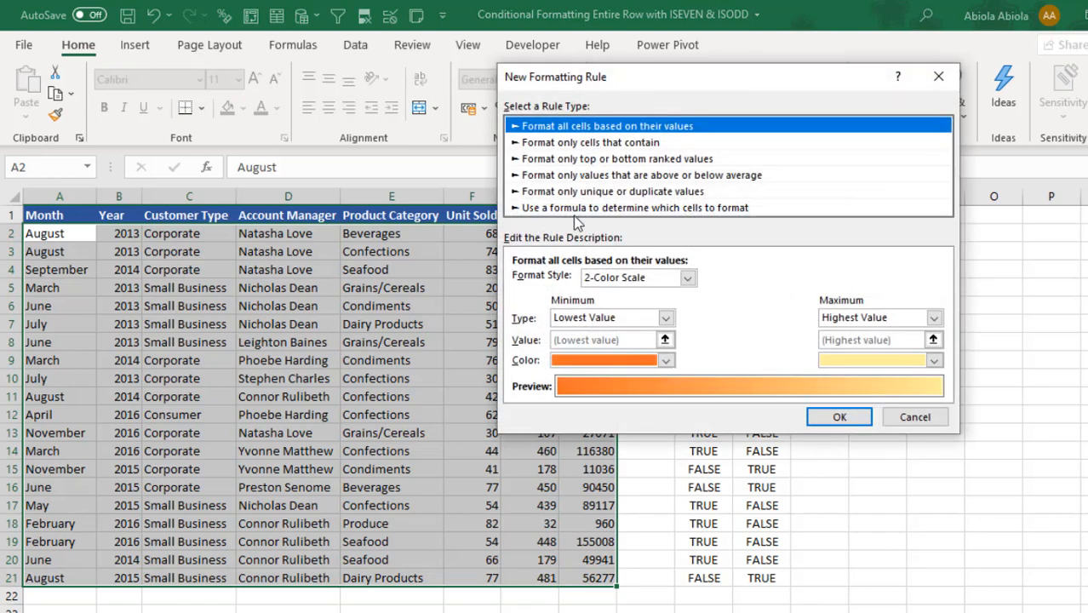
pyautogui.click(634, 208)
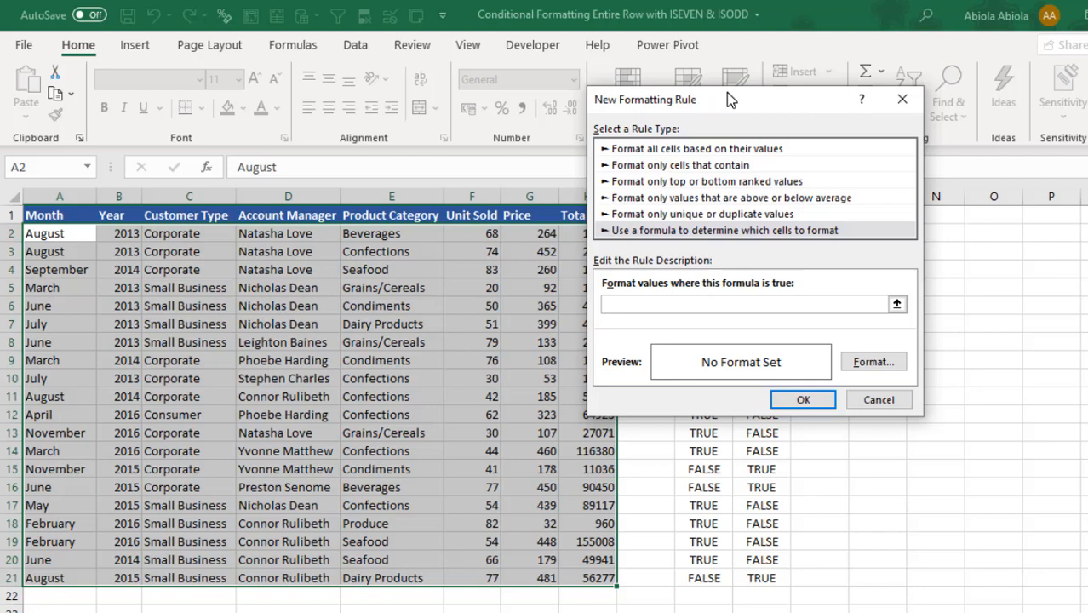
pyautogui.write('=')
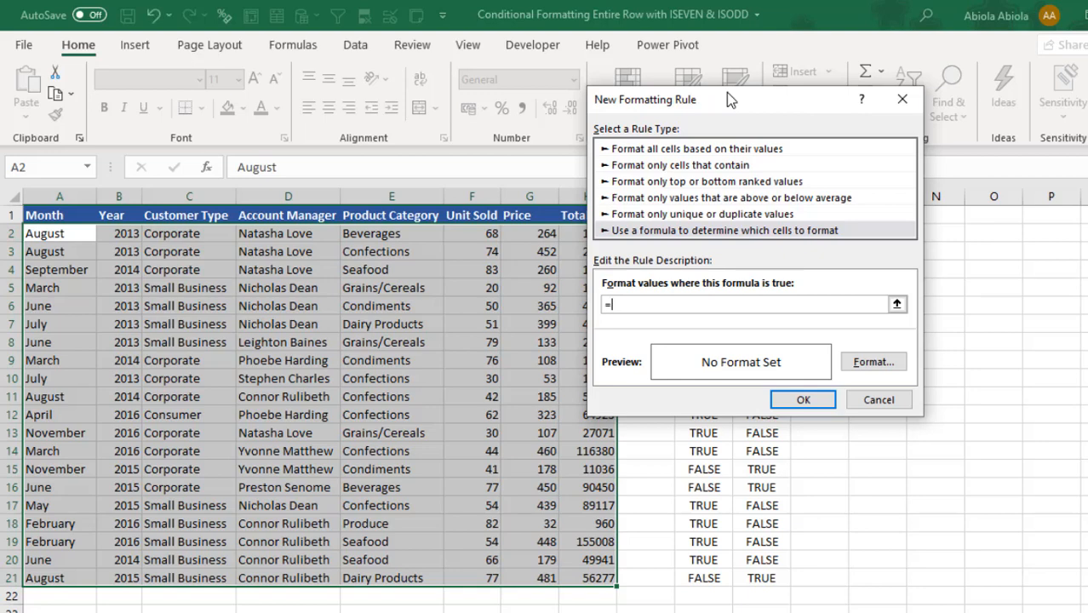
pyautogui.write('iseven($F$2')
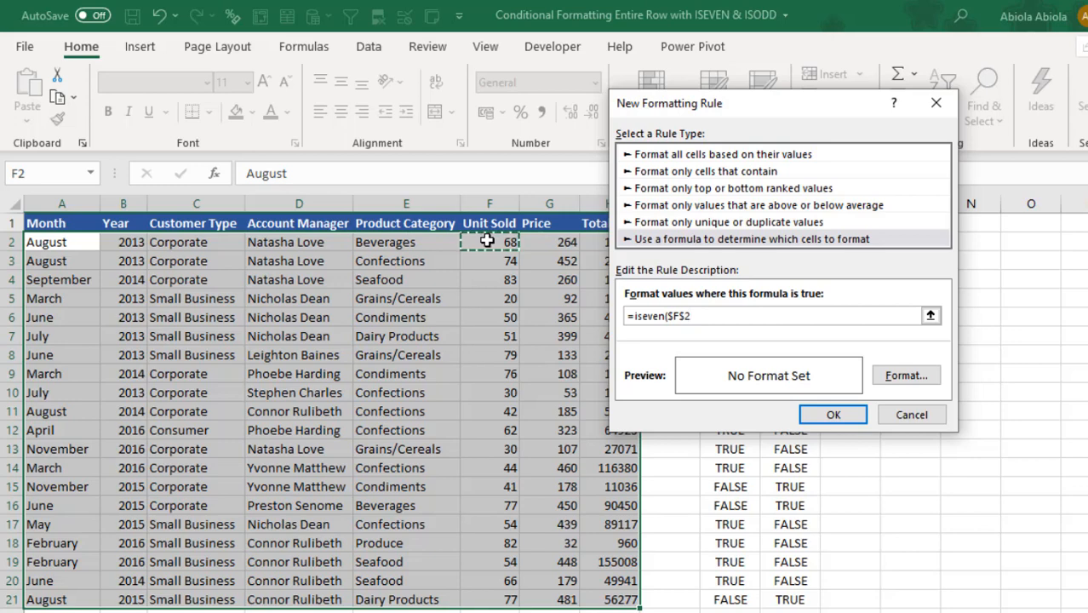
pyautogui.press('f4')
pyautogui.write(')')
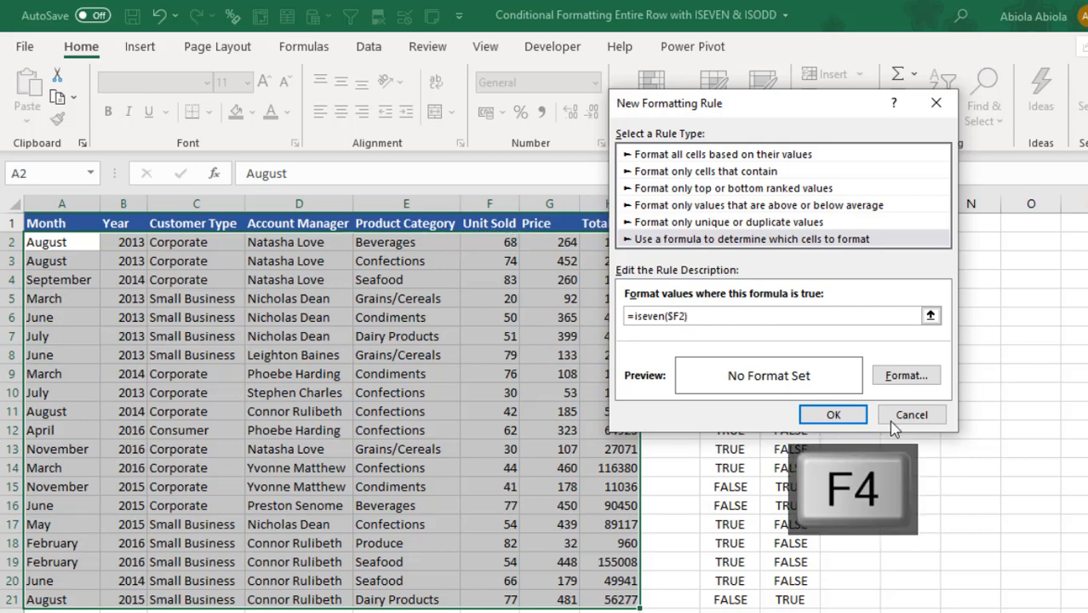
# Step: Give the even-row rule a bold italic red font and apply it to the table
pyautogui.click(906, 375)
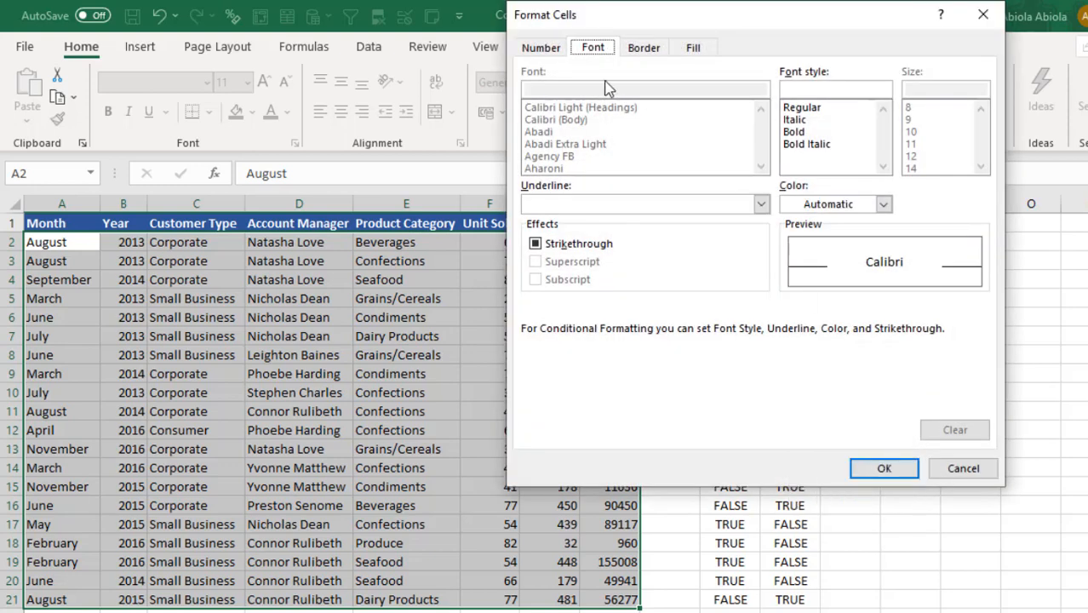
pyautogui.moveTo(845, 172)
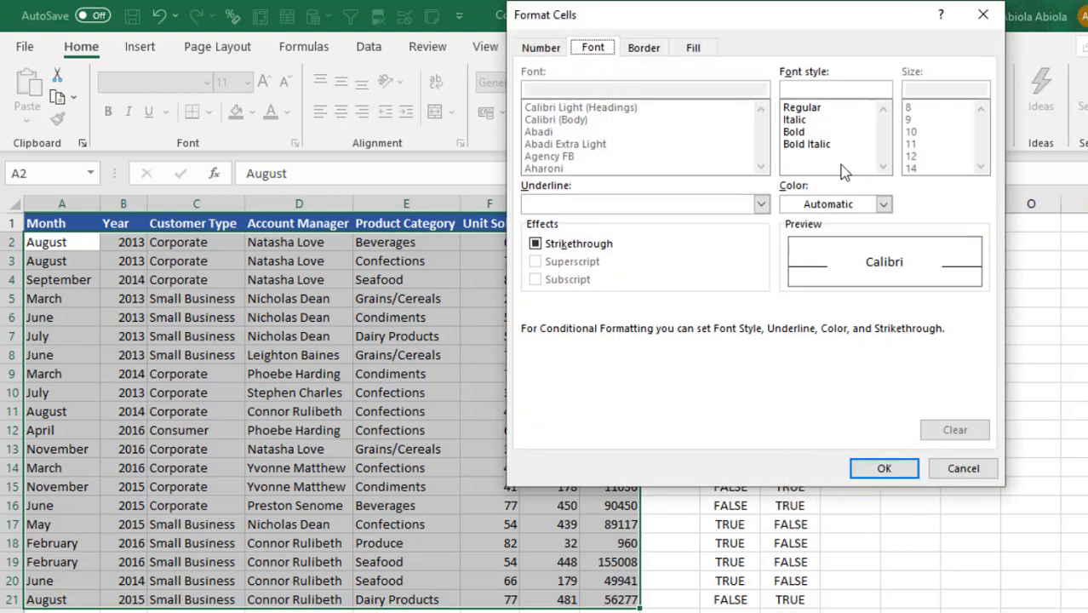
pyautogui.click(807, 143)
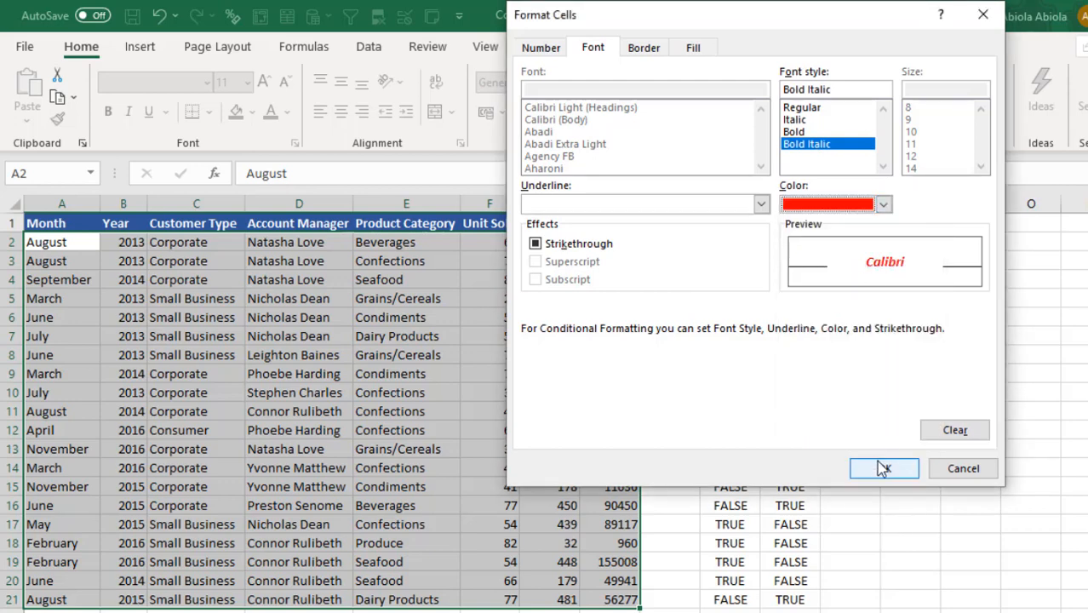
pyautogui.click(883, 468)
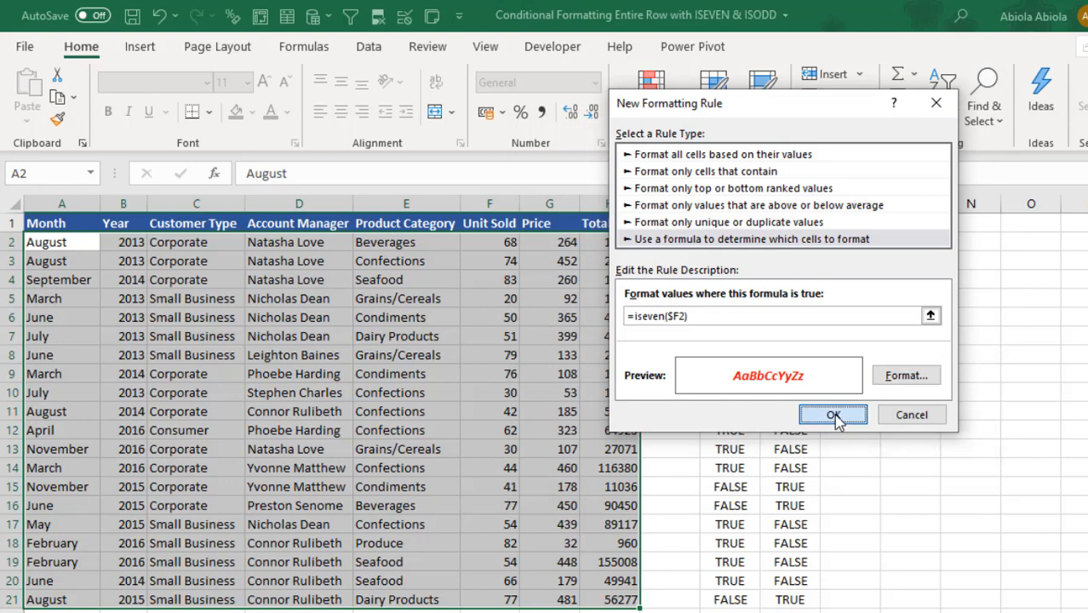
pyautogui.click(833, 416)
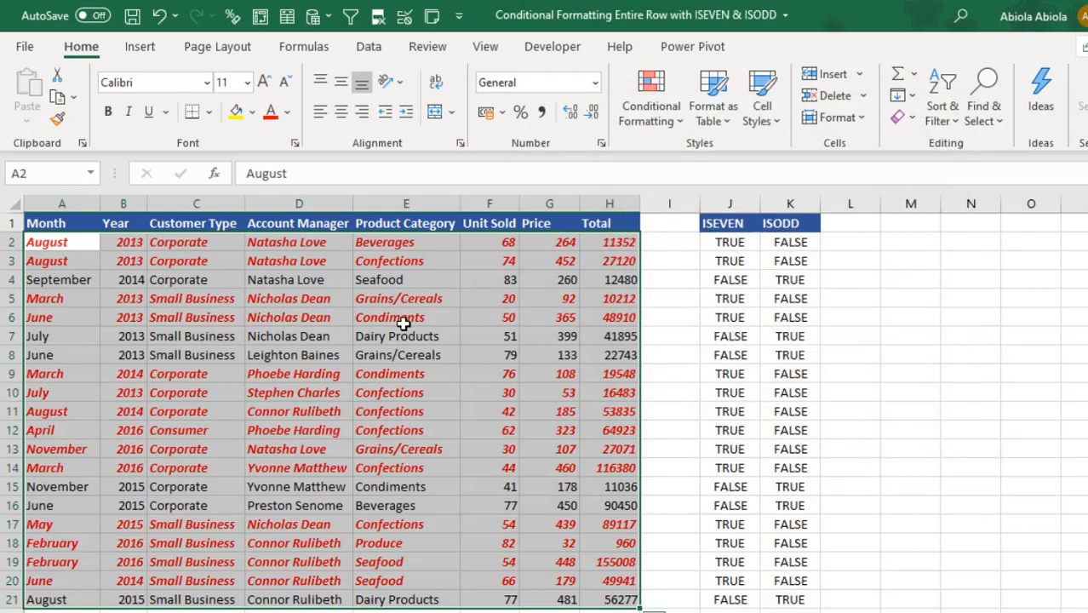
pyautogui.moveTo(650, 95)
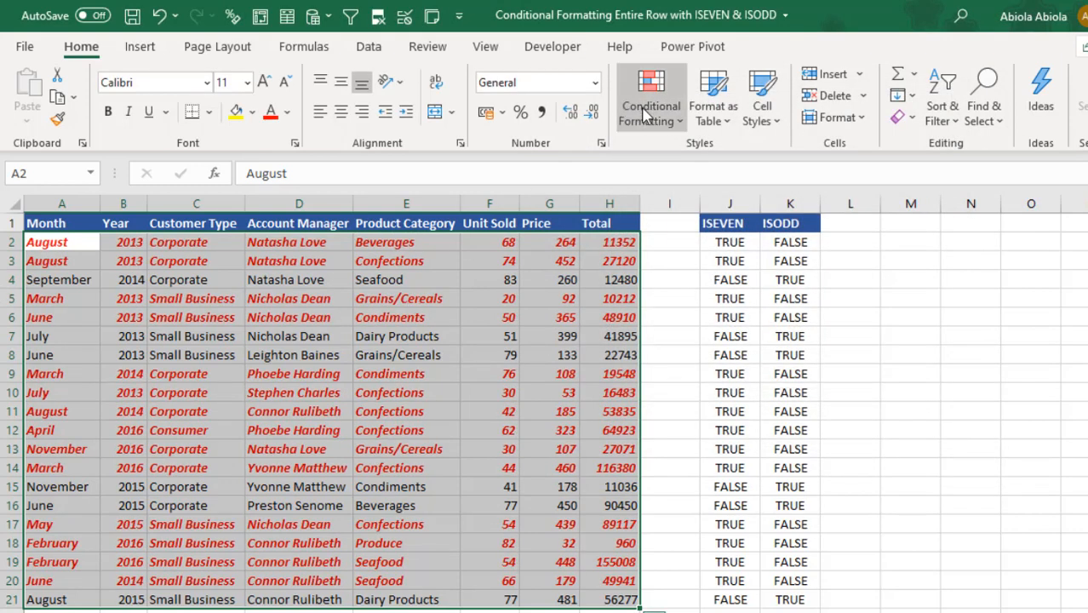
pyautogui.moveTo(688, 389)
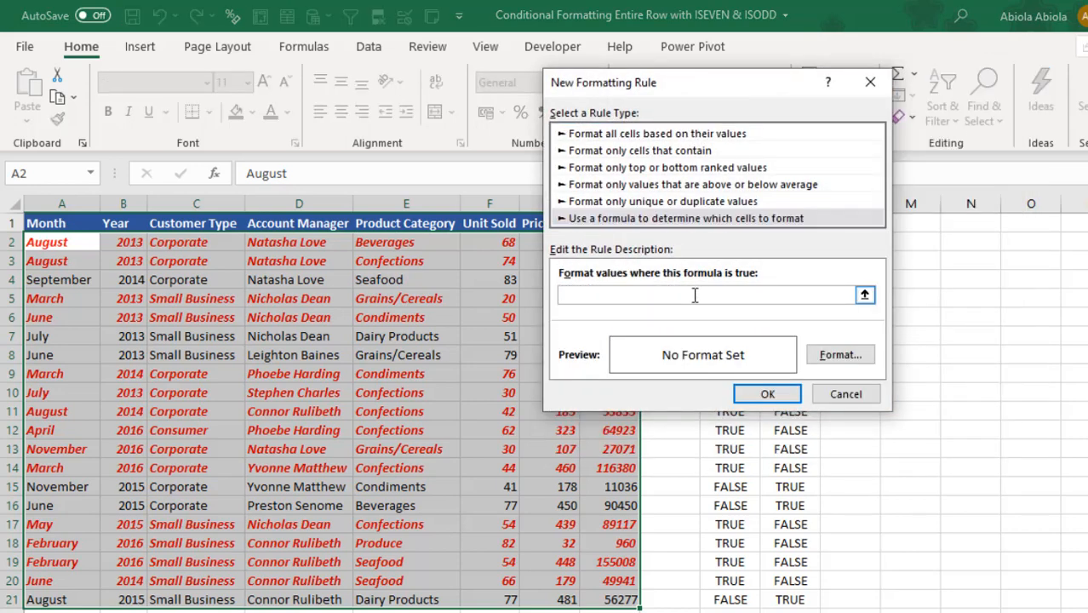
# Step: Write the second rule's formula =ISODD($F2), locking the Unit Sold column
pyautogui.write('=')
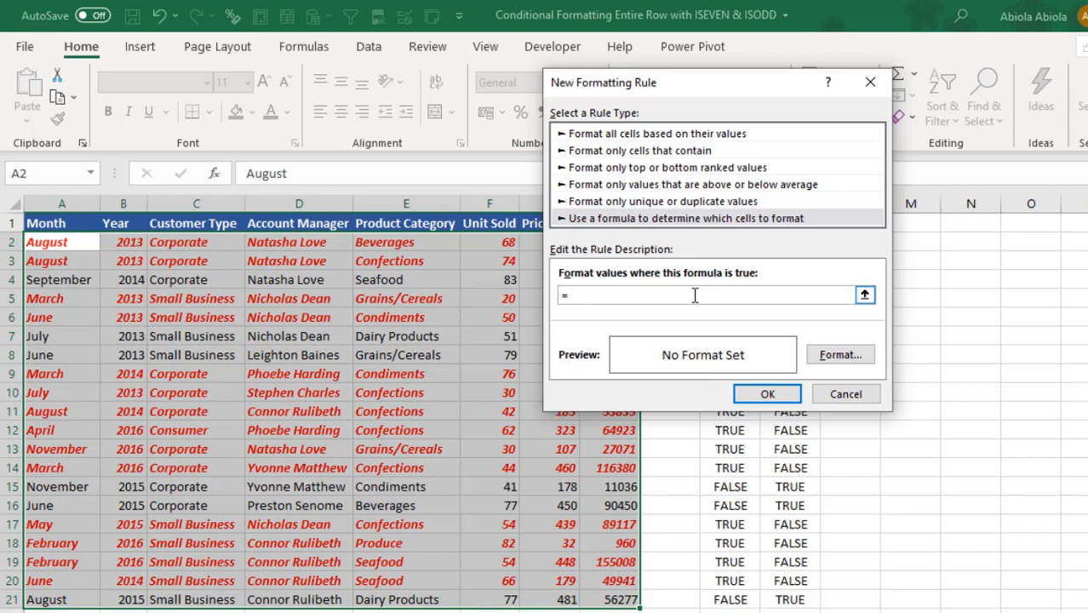
pyautogui.write('ISO')
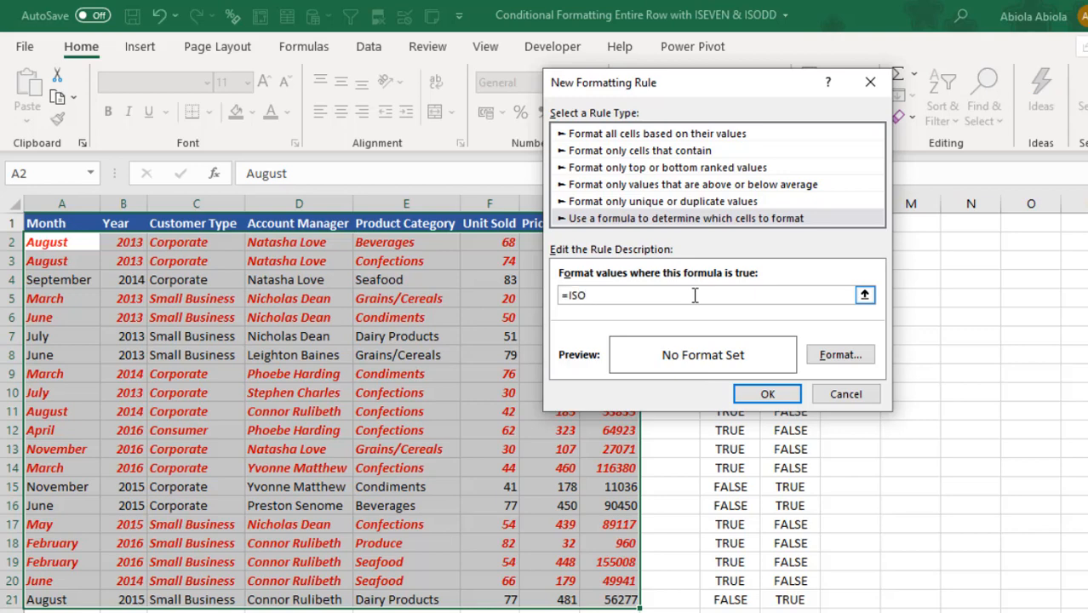
pyautogui.write('DD(')
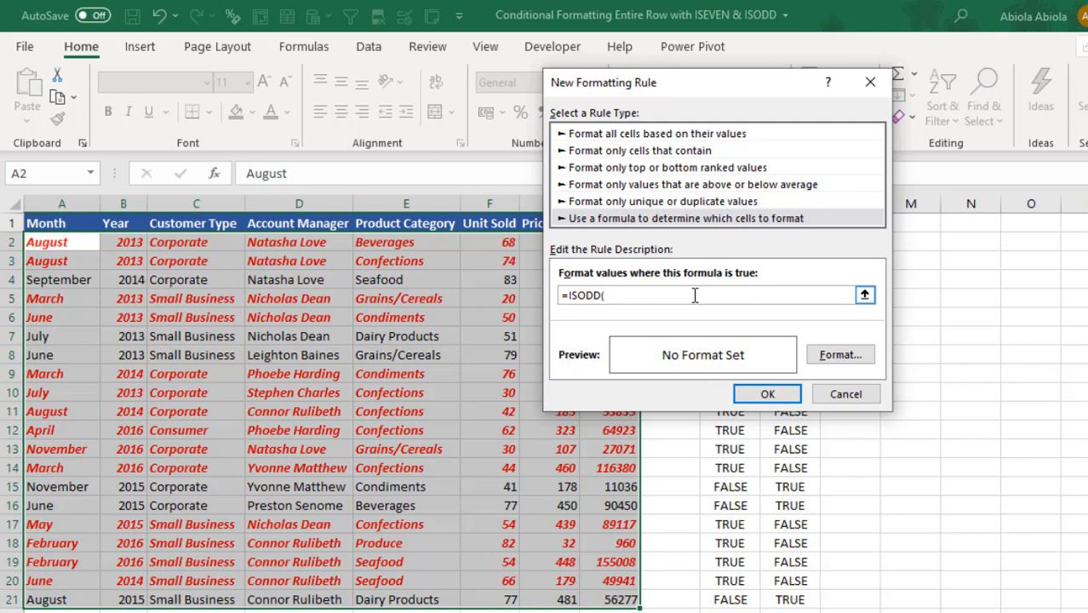
pyautogui.press('BackSpace')
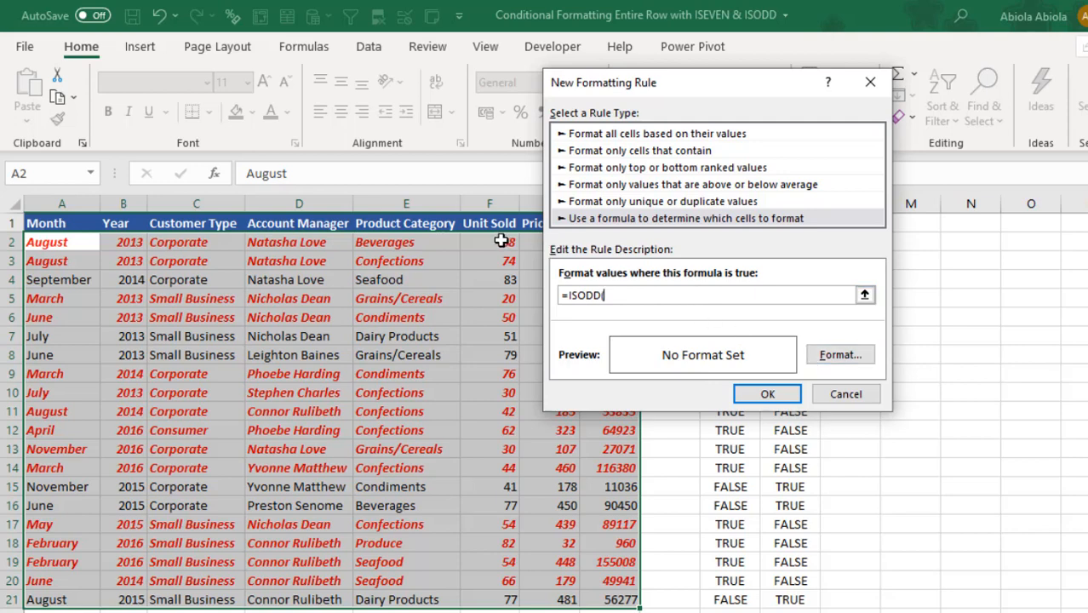
pyautogui.click(489, 242)
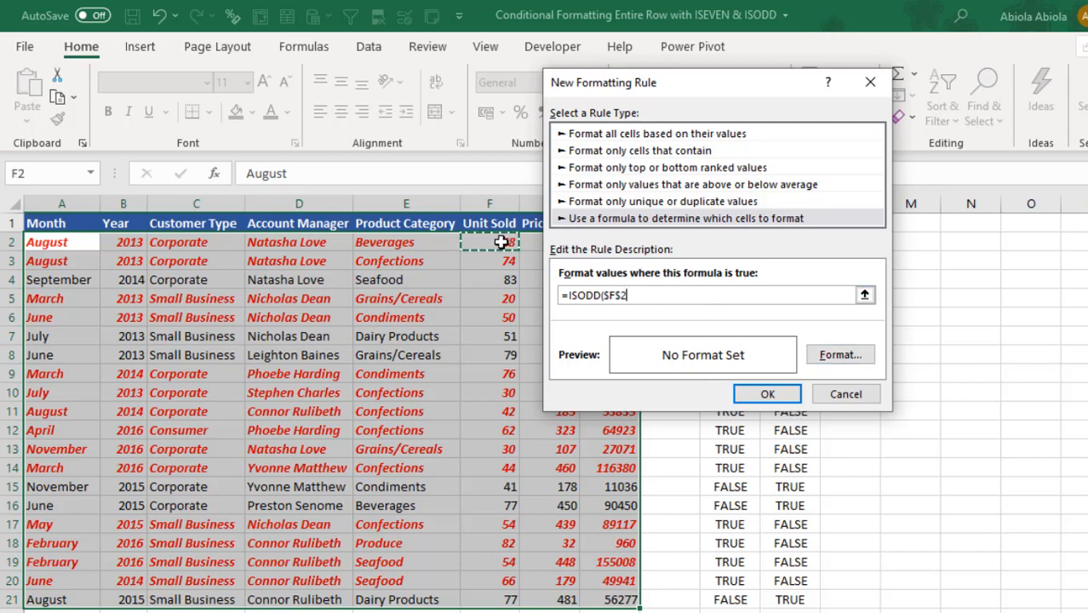
pyautogui.press('f4')
pyautogui.write(')')
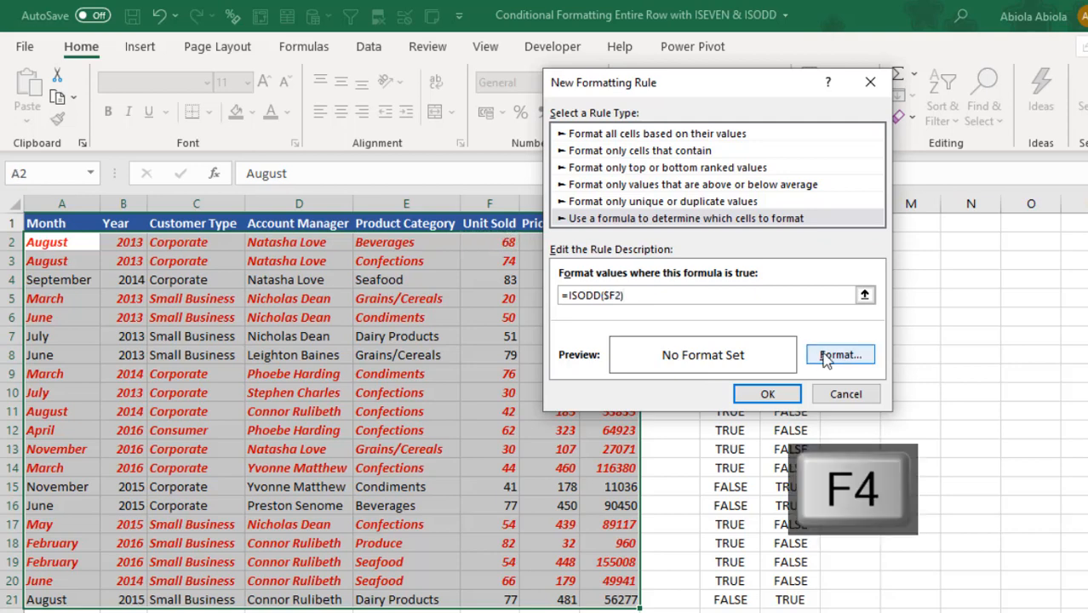
# Step: Give the odd-row rule a bold italic light blue font and apply it
pyautogui.click(840, 354)
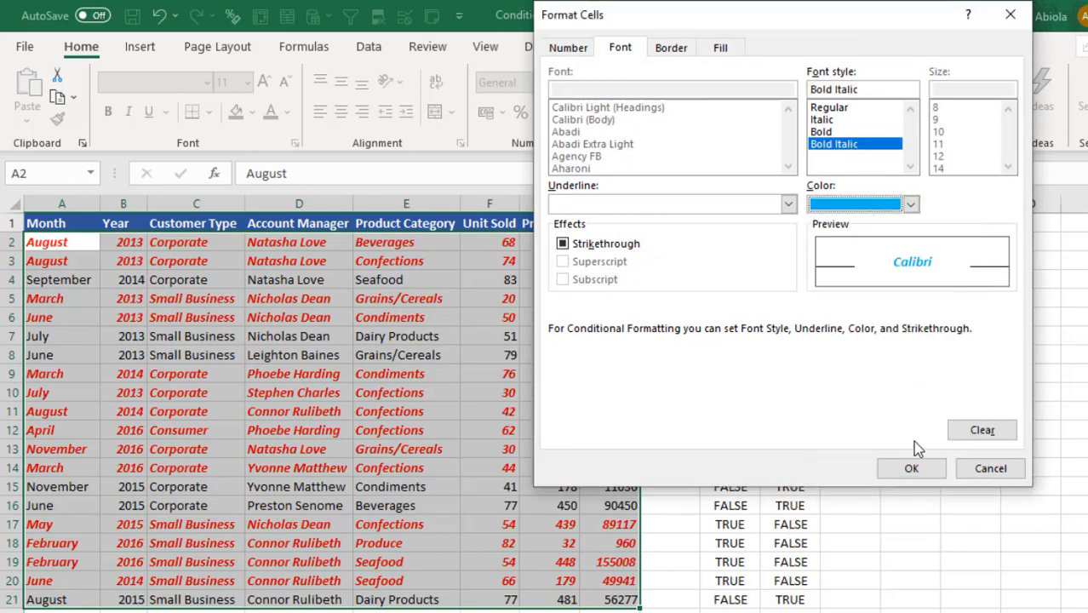
pyautogui.click(911, 469)
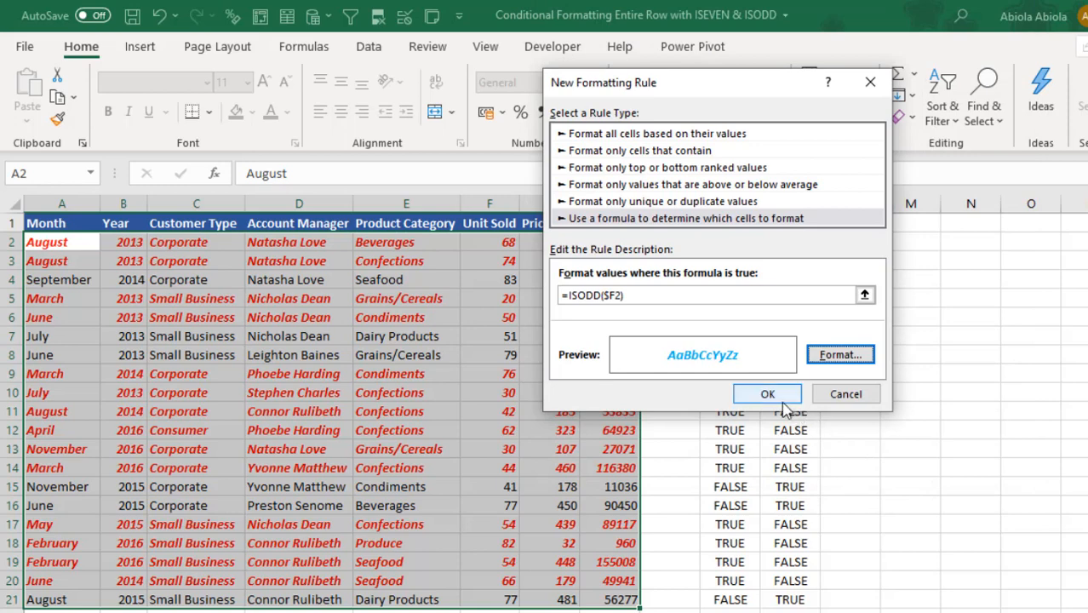
pyautogui.click(767, 393)
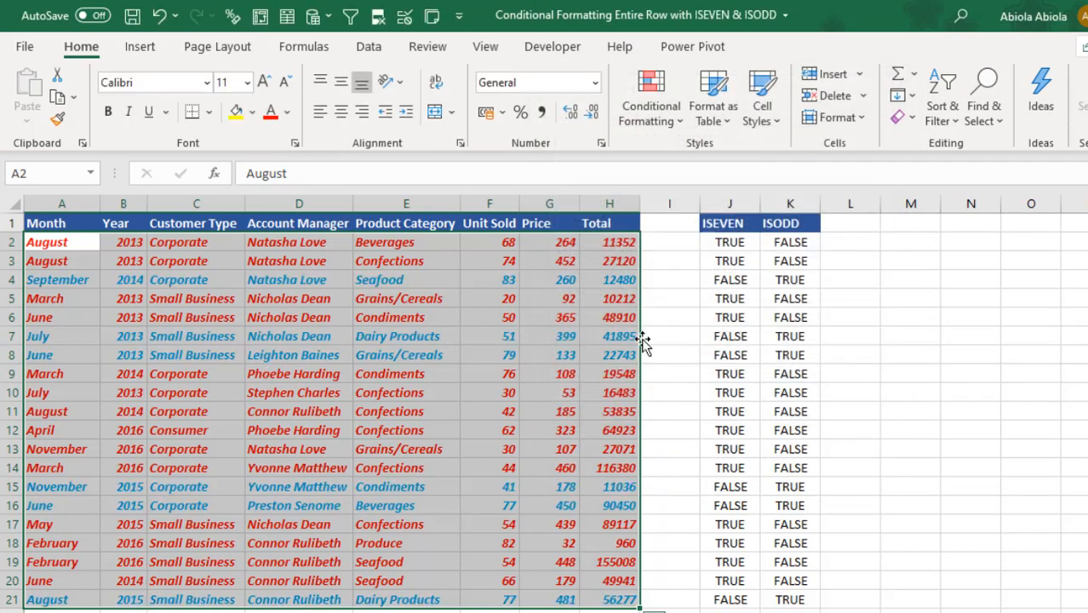
pyautogui.click(488, 298)
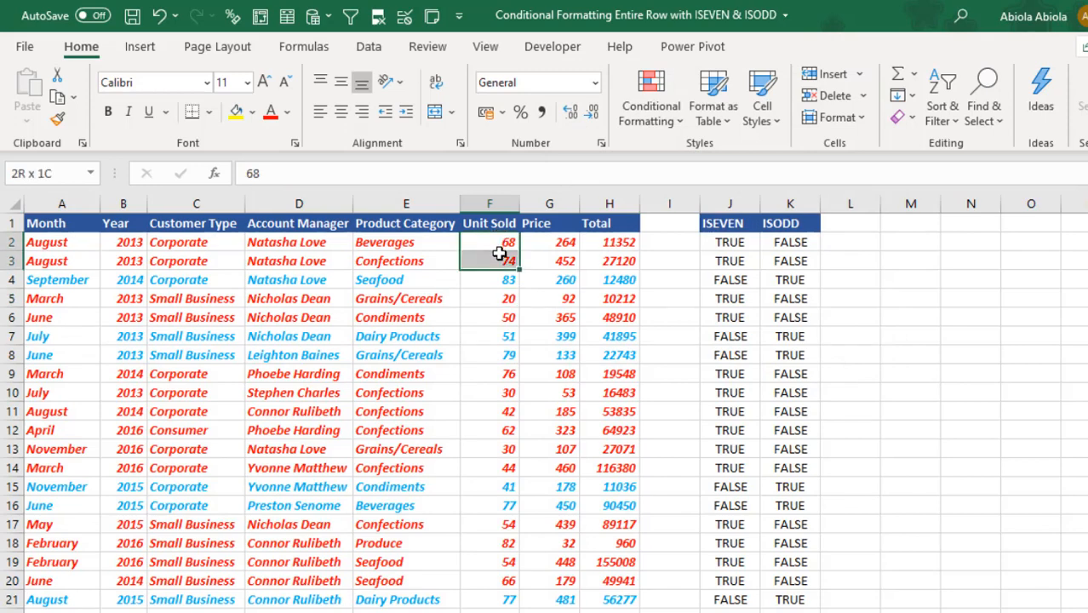
pyautogui.click(490, 242)
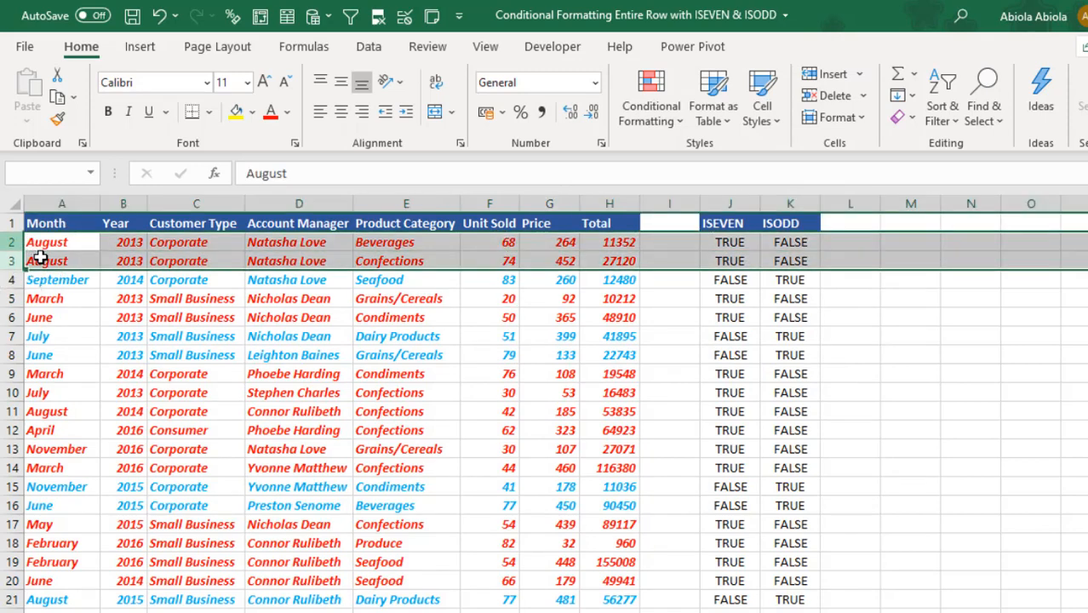
pyautogui.click(61, 242)
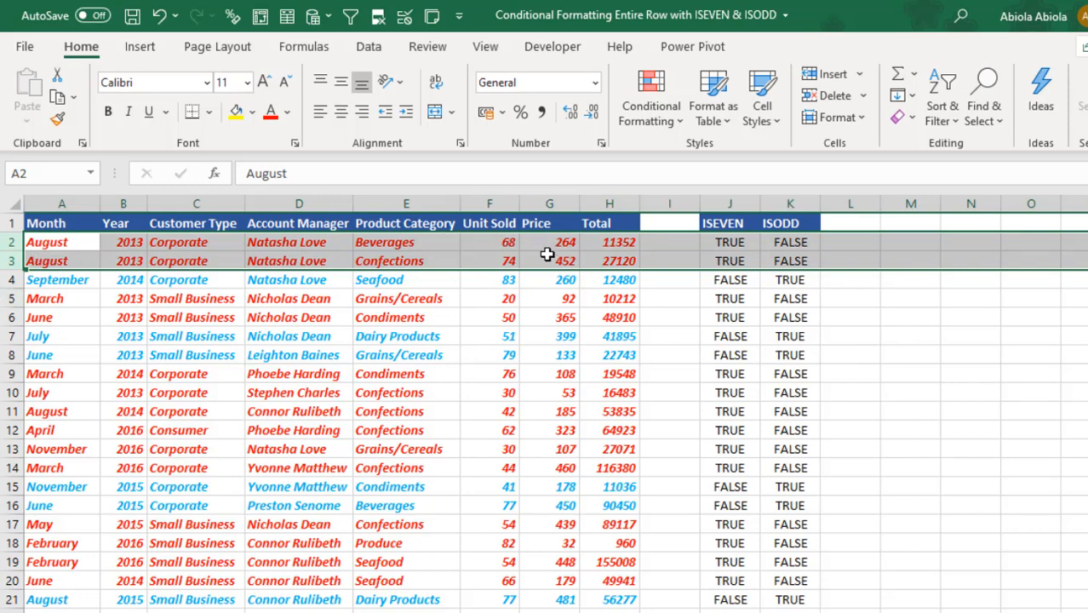